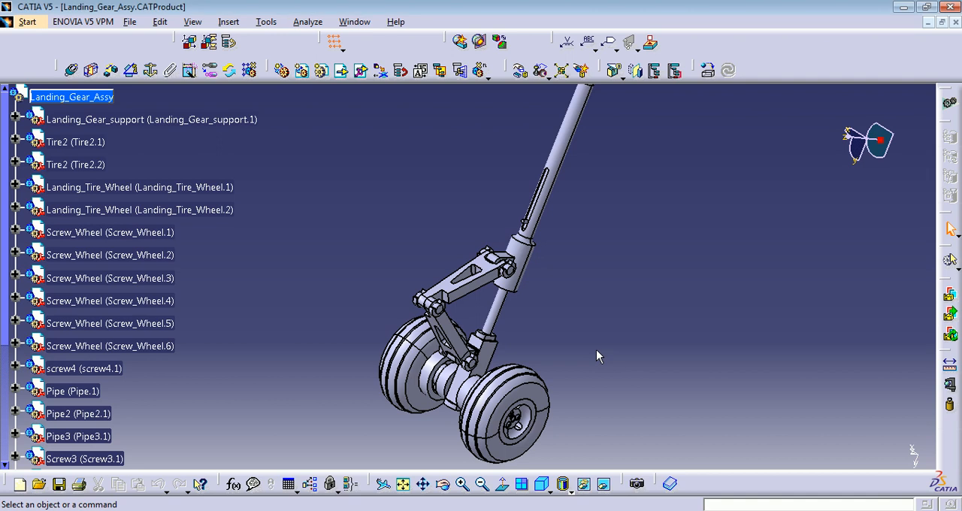
mouse_move(547, 366)
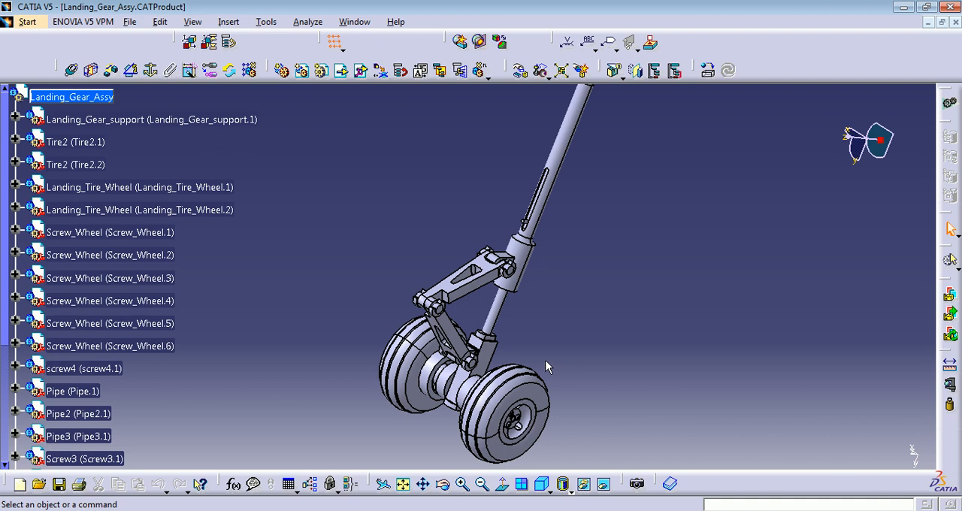
Delete the Tire2.1 tire from the specification tree, leaving Tire2.2 and the exposed wheel hub.
drag(547, 367, 511, 331)
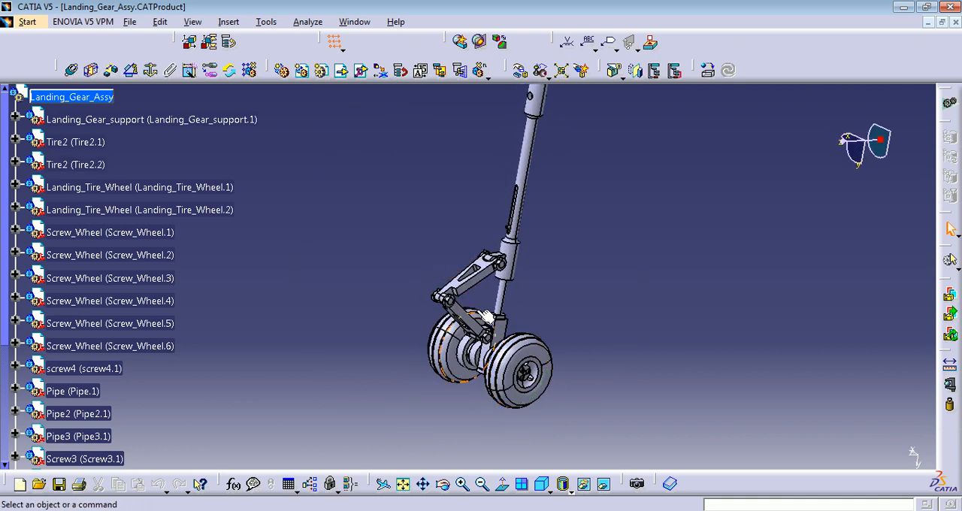
scroll(down, 3)
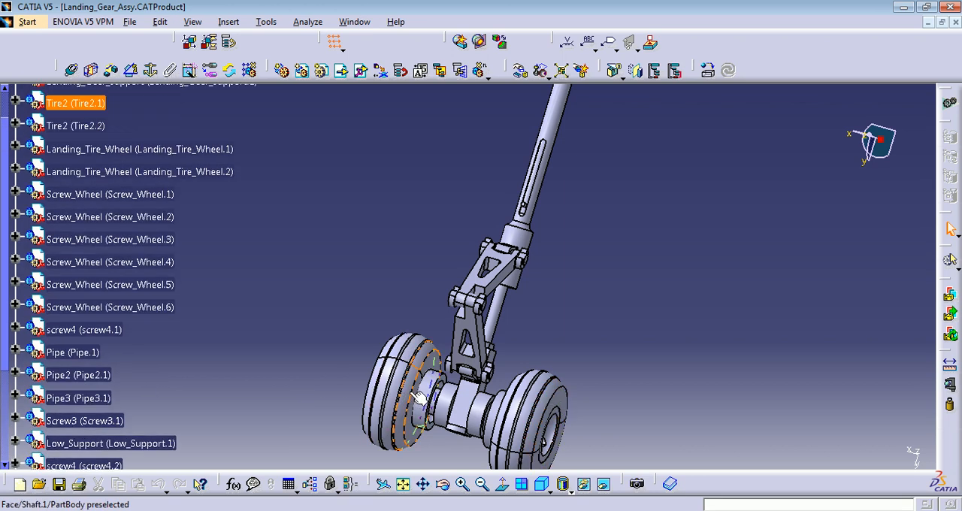
click(76, 203)
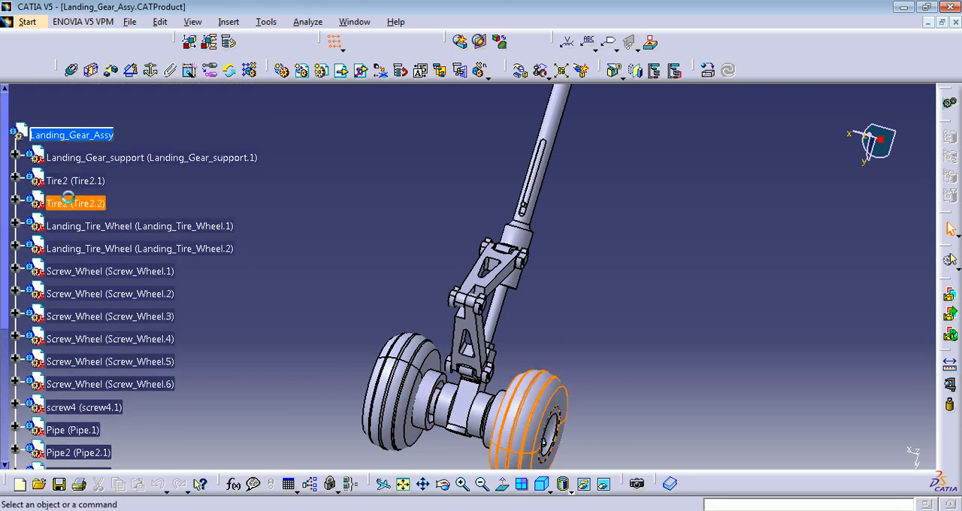
click(76, 180)
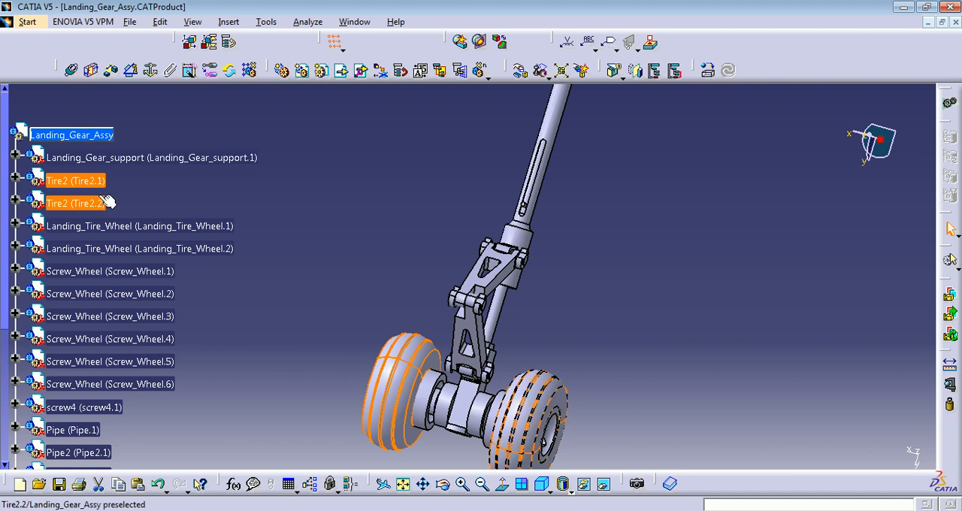
click(75, 180)
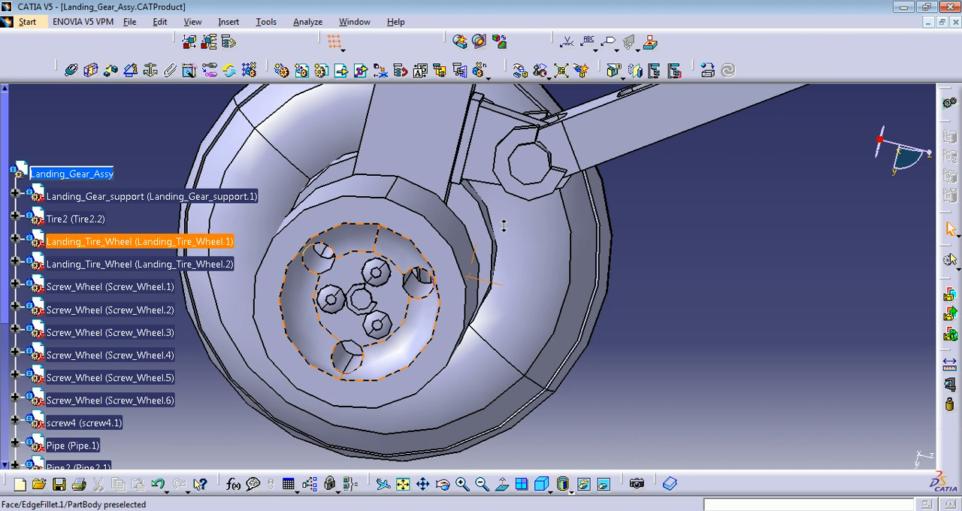
drag(503, 226, 472, 273)
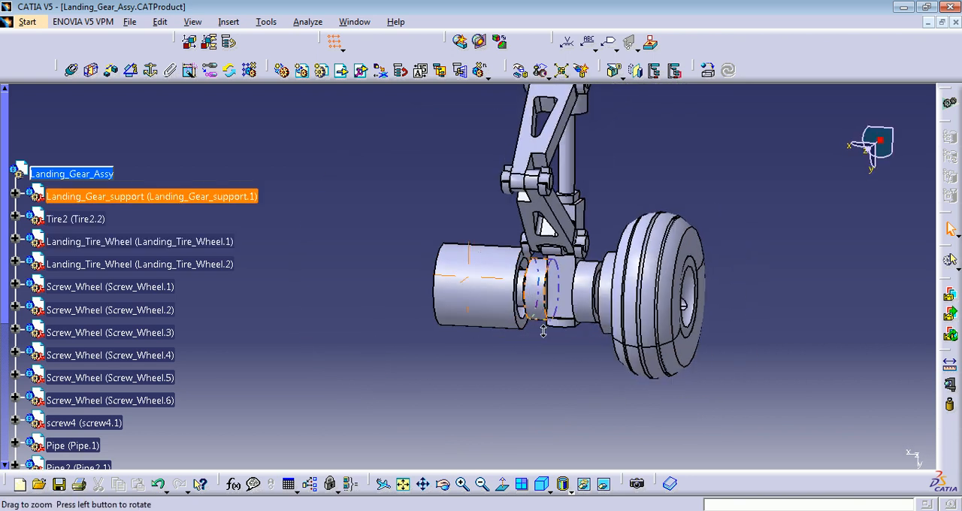
Copy Tire2.2 and paste it onto the same tire, triggering an Error Pasting Data dialog.
click(138, 241)
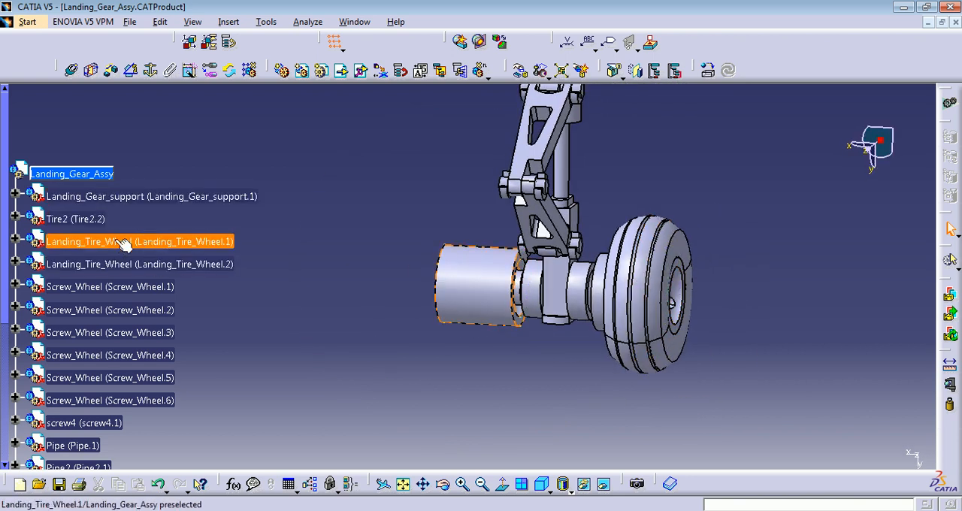
right_click(75, 219)
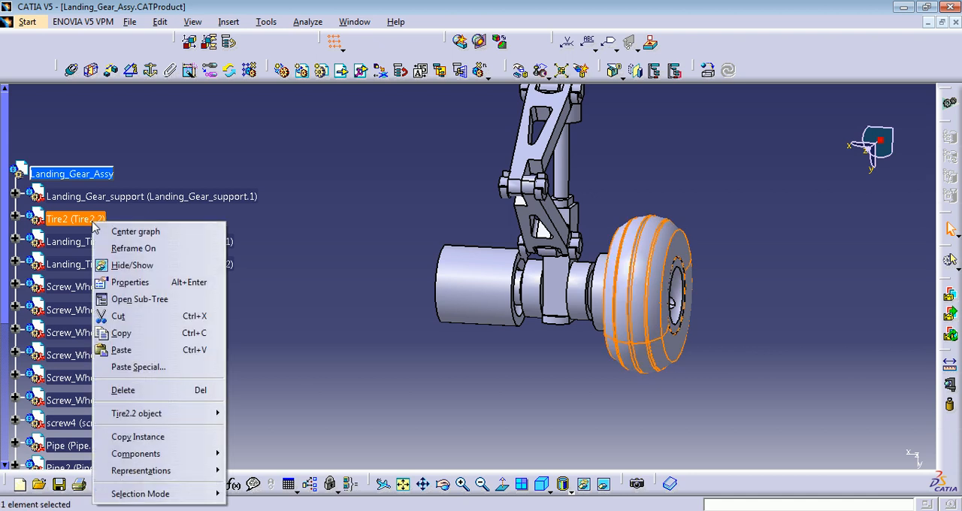
mouse_move(121, 334)
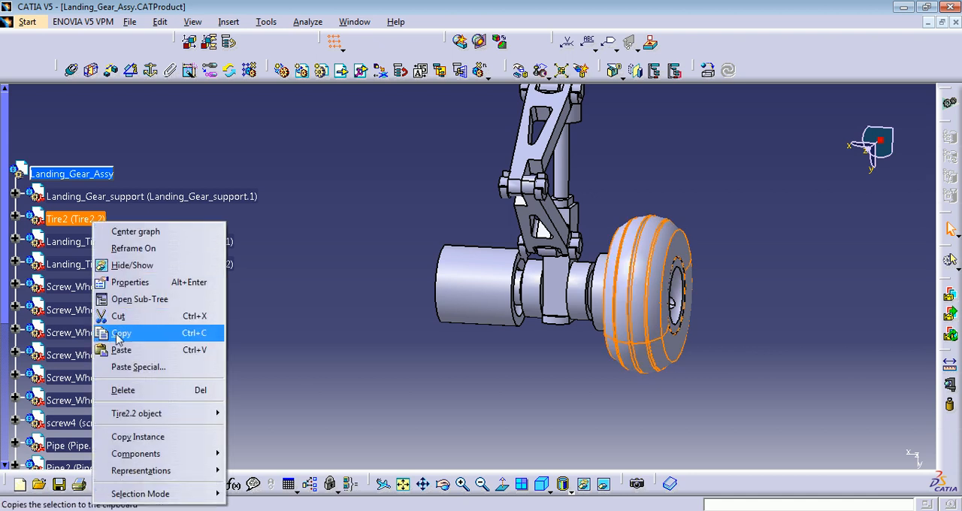
click(121, 332)
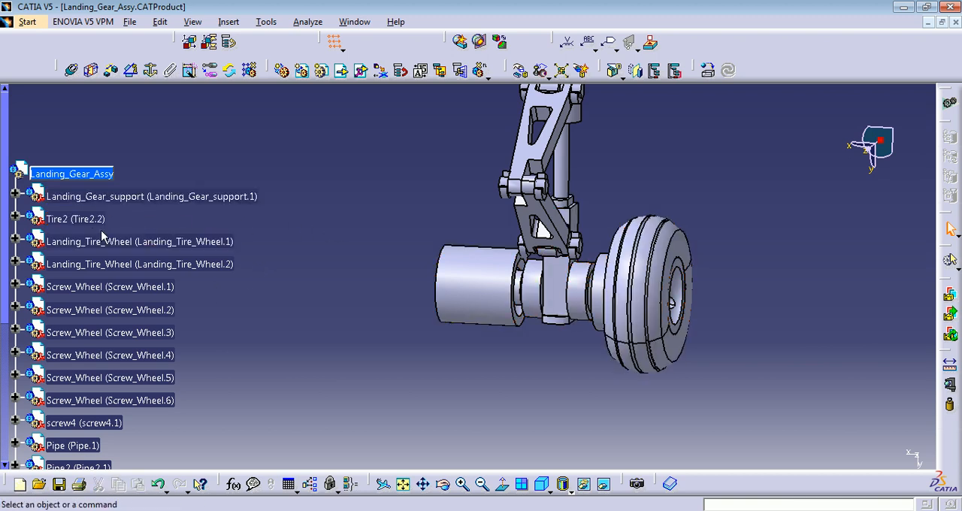
right_click(75, 220)
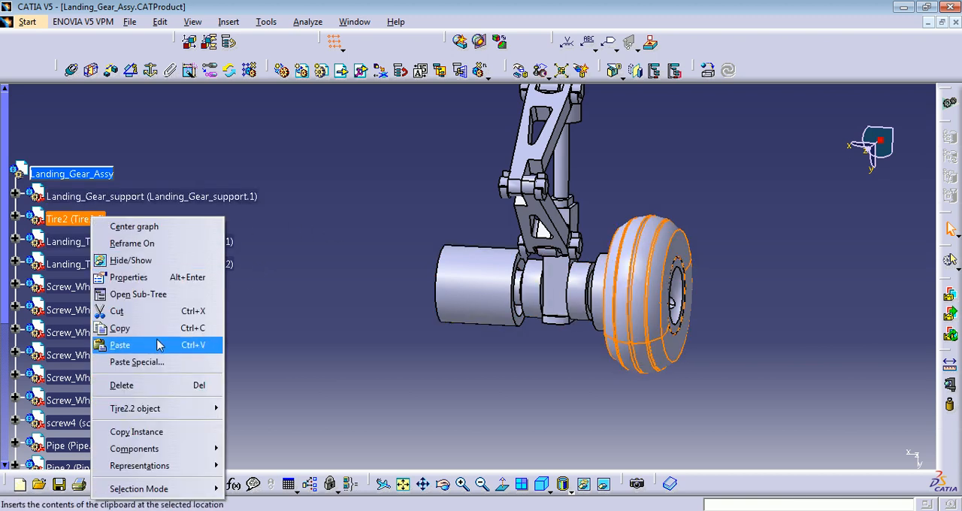
click(120, 345)
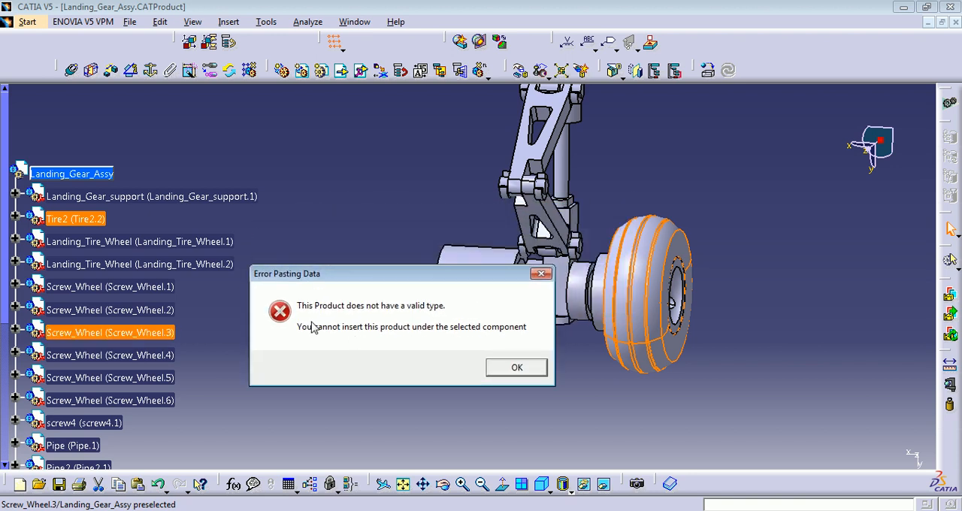
mouse_move(449, 317)
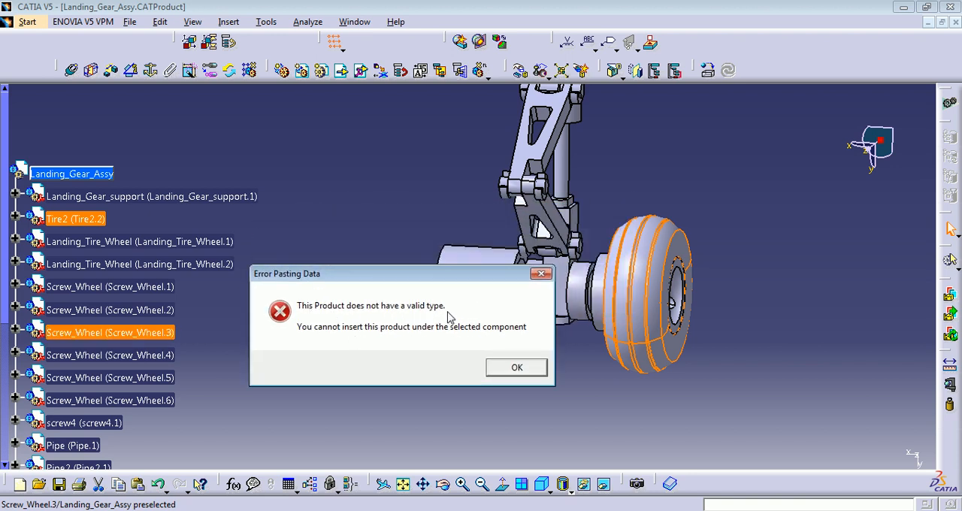
mouse_move(75, 229)
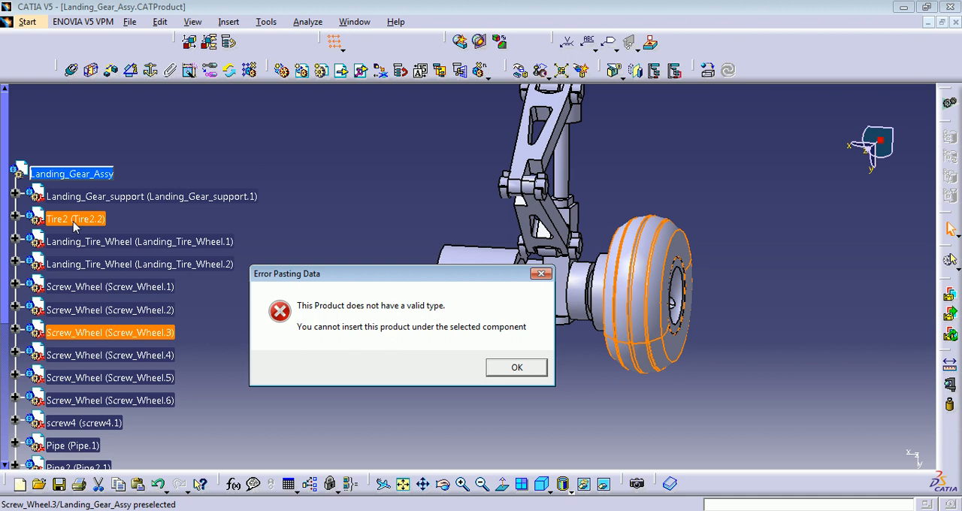
mouse_move(460, 300)
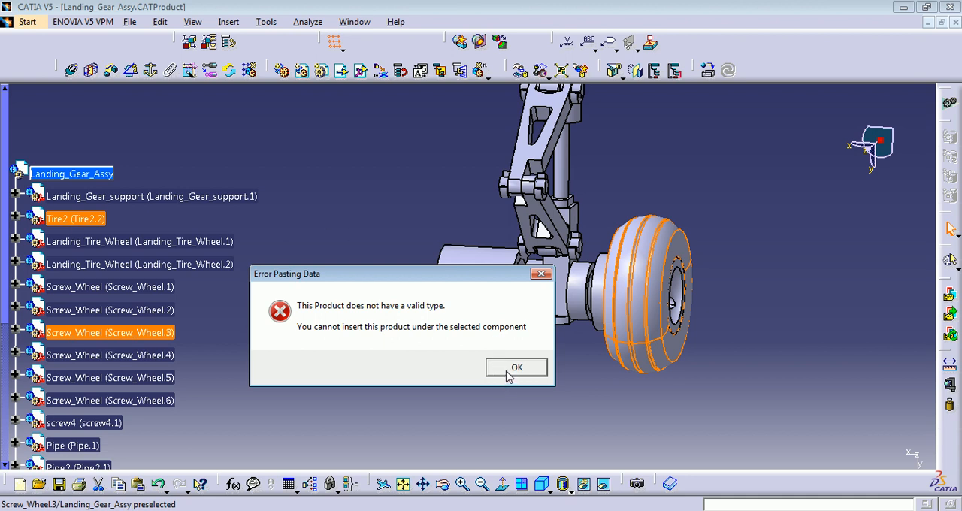
Acknowledge the invalid-product-type paste error with OK.
click(517, 366)
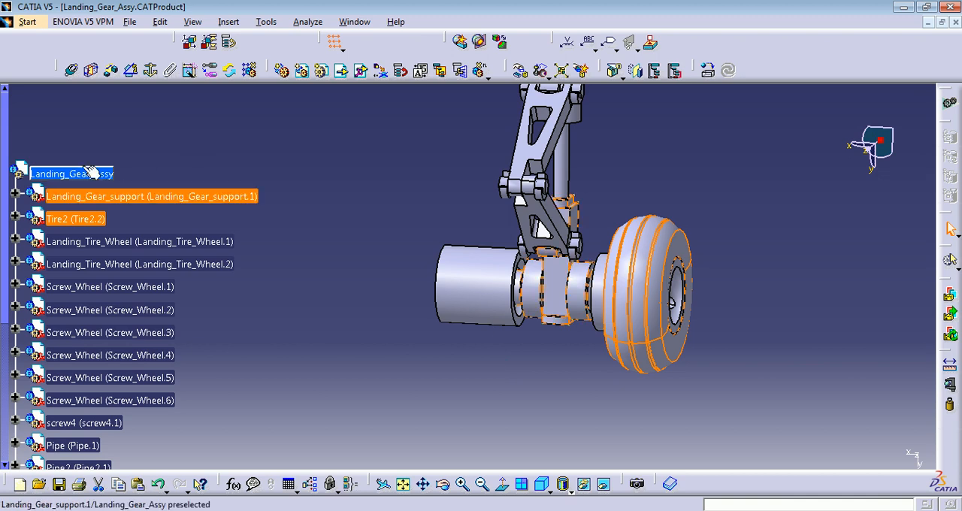
Paste the copied tire into Landing_Gear_Assy as a new Tire2.1, then check the compass snapping options.
click(72, 174)
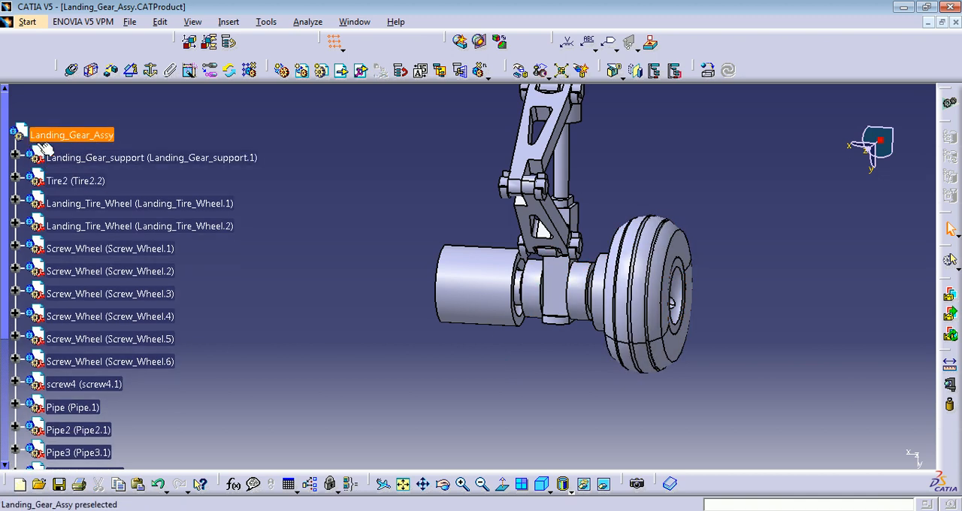
right_click(72, 135)
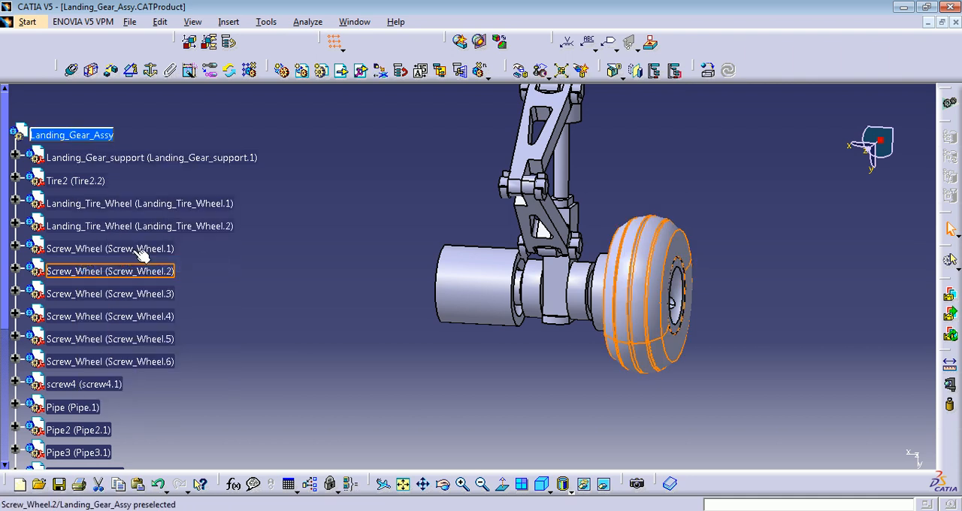
scroll(down, 3)
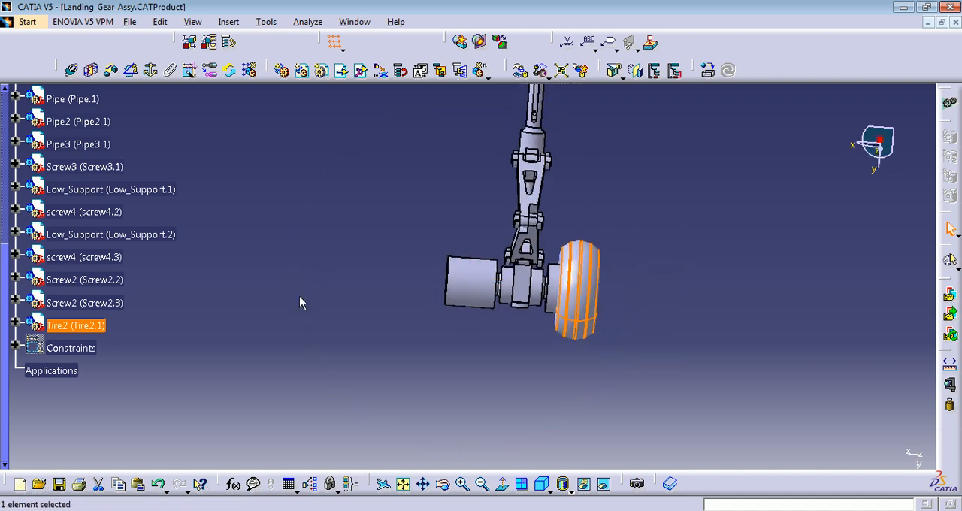
right_click(877, 141)
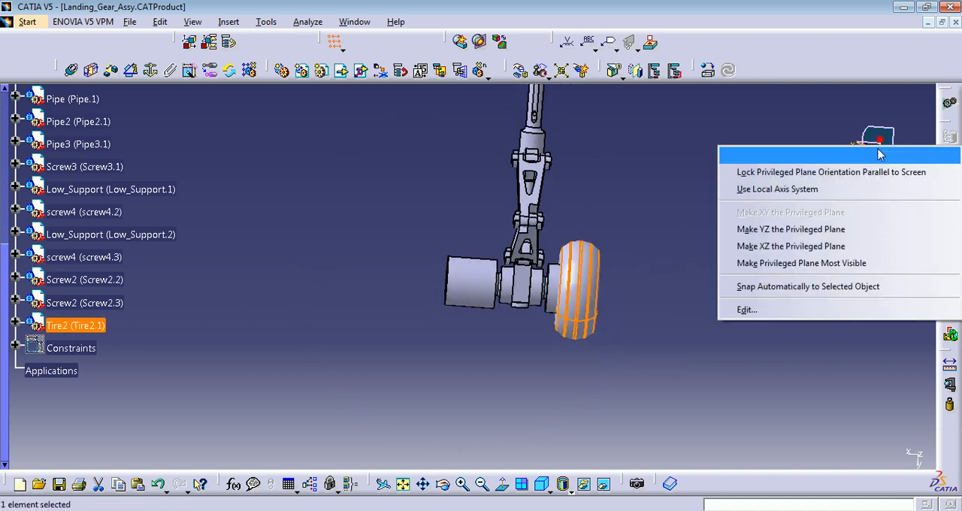
click(684, 248)
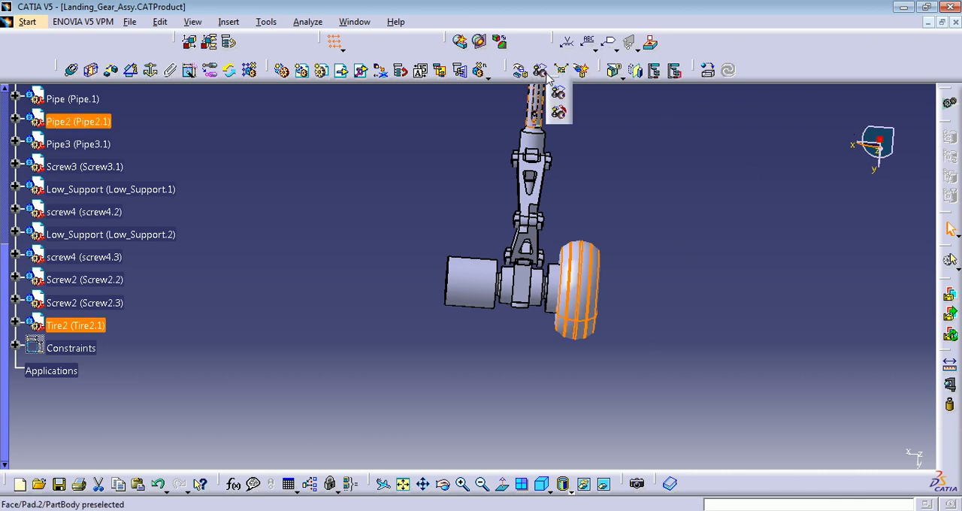
Smart Move Tire2.1 by its circular edge onto the hub edge with automatic constraint creation.
click(540, 71)
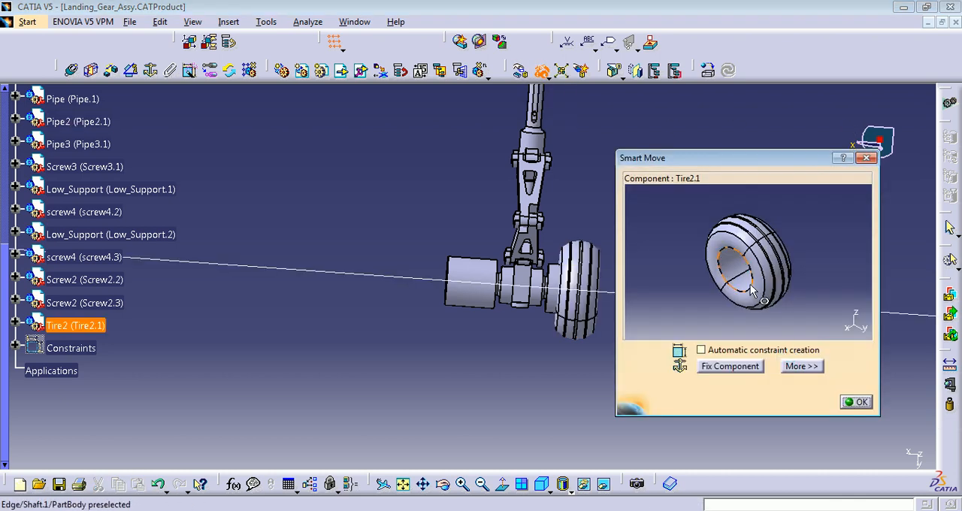
click(701, 349)
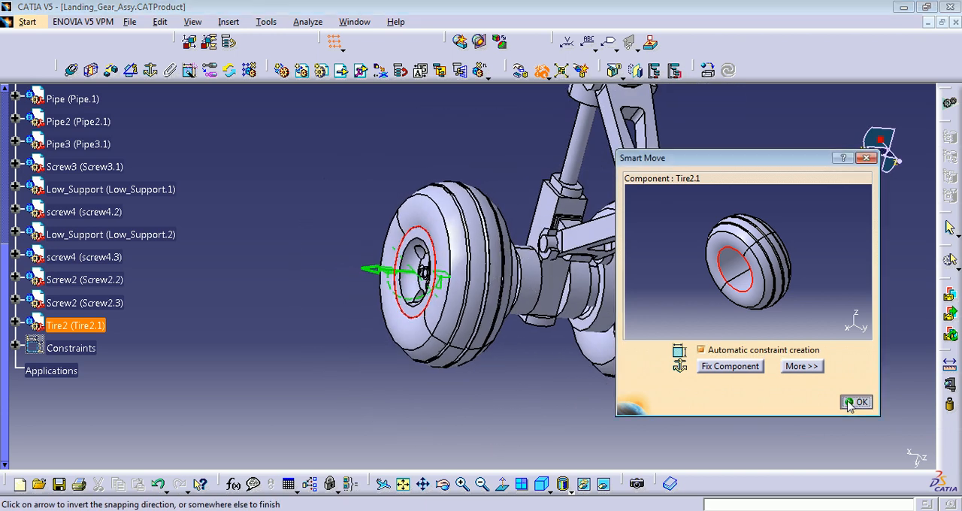
click(857, 403)
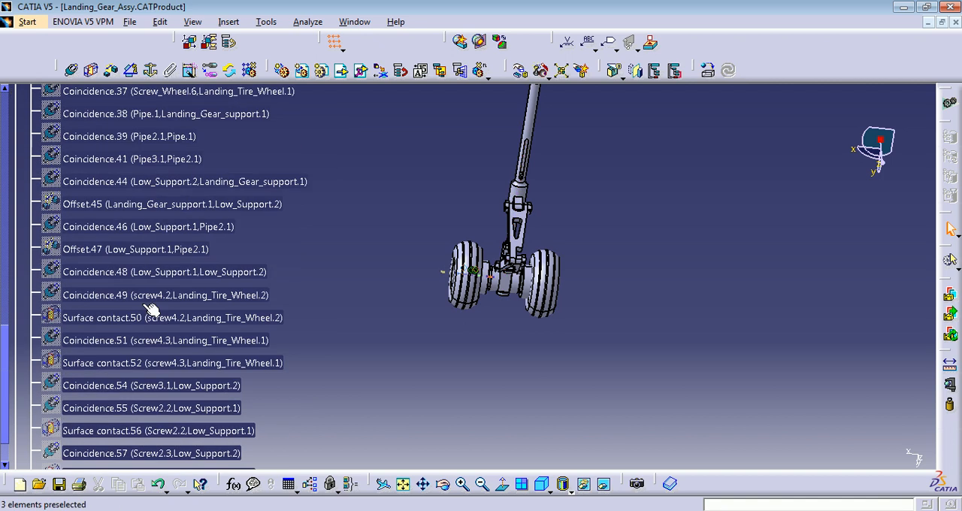
Reframe on Coincidence.59 between Tire2.1 and Landing_Tire_Wheel.1 and inspect the mounted tire.
right_click(159, 305)
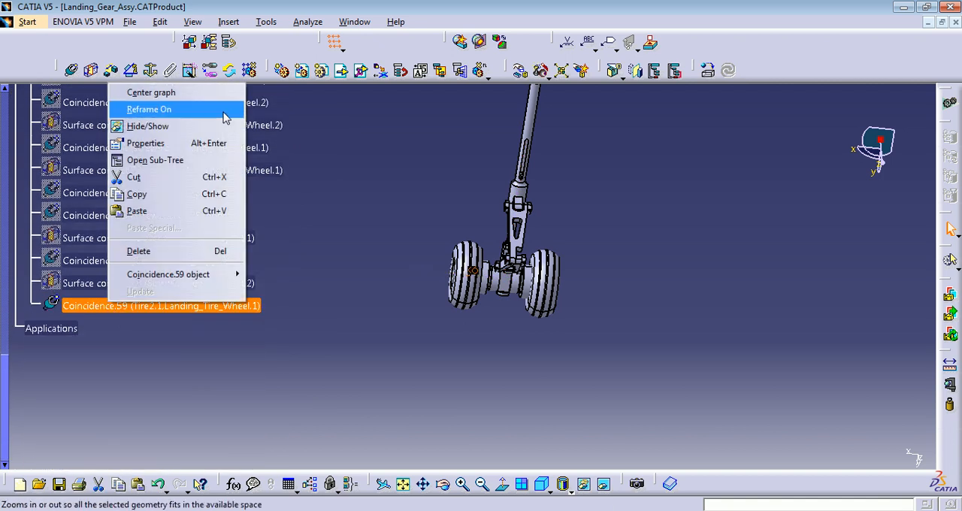
click(148, 109)
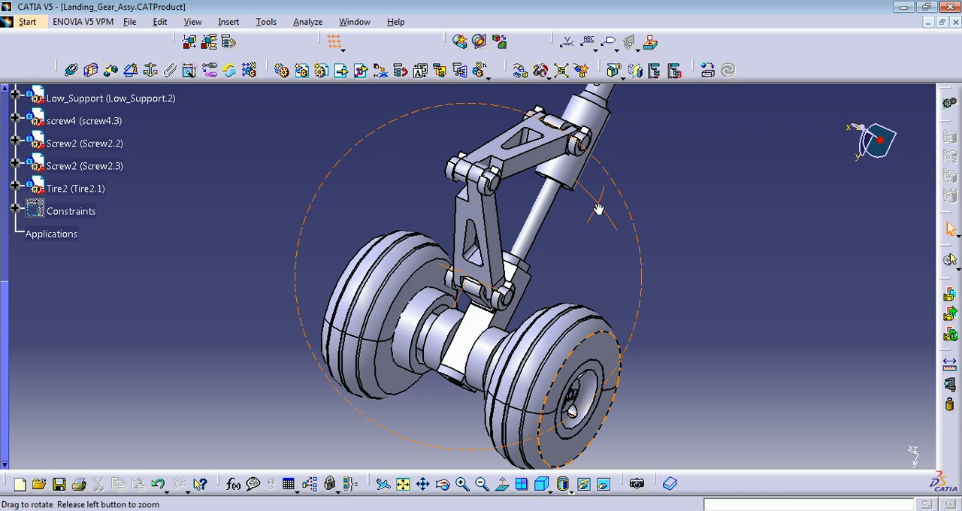
drag(598, 210, 496, 278)
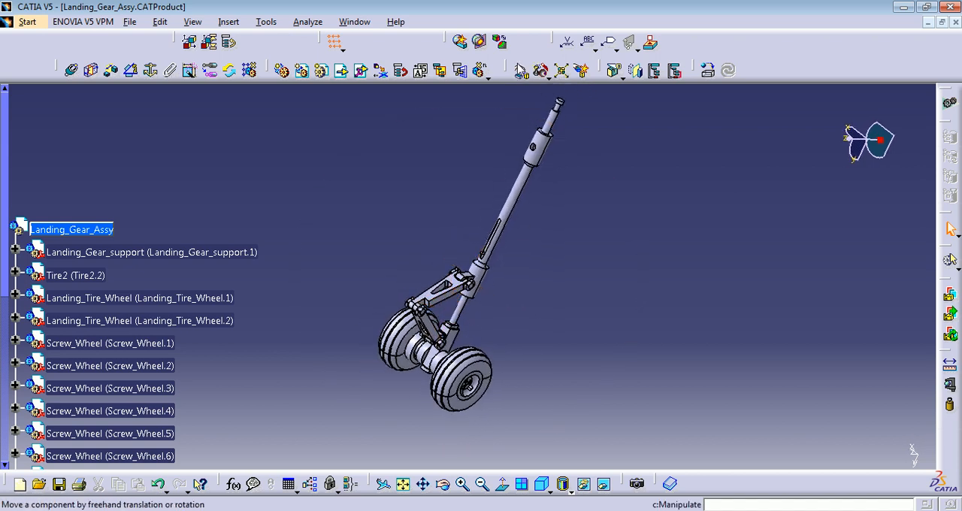
mouse_move(583, 71)
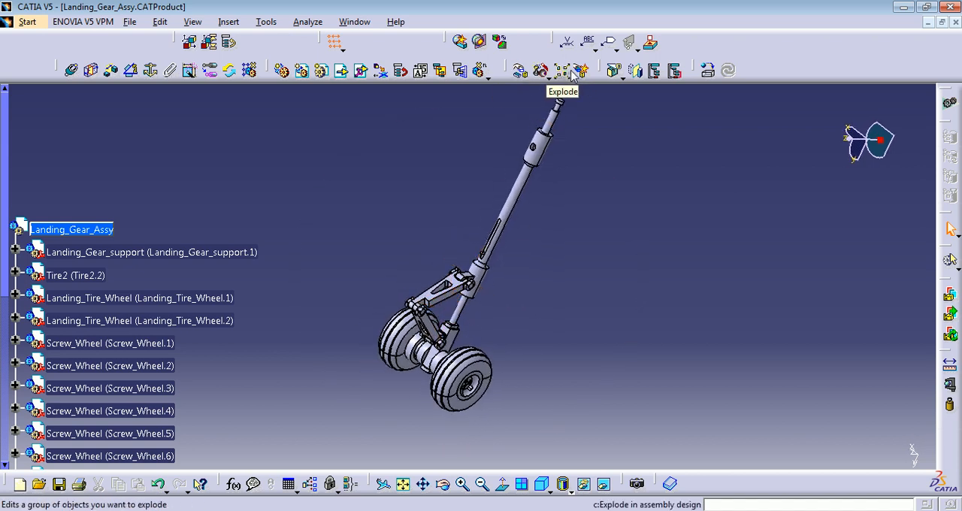
mouse_move(583, 70)
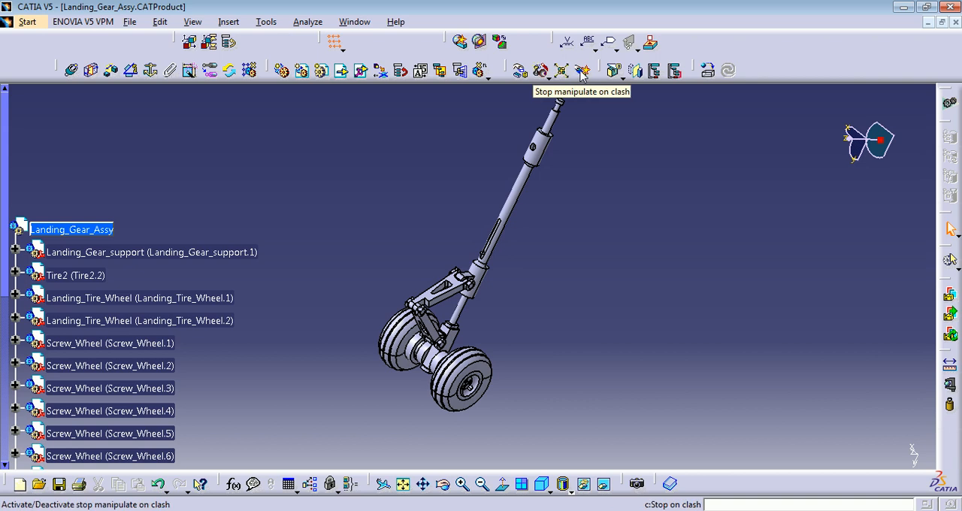
mouse_move(512, 174)
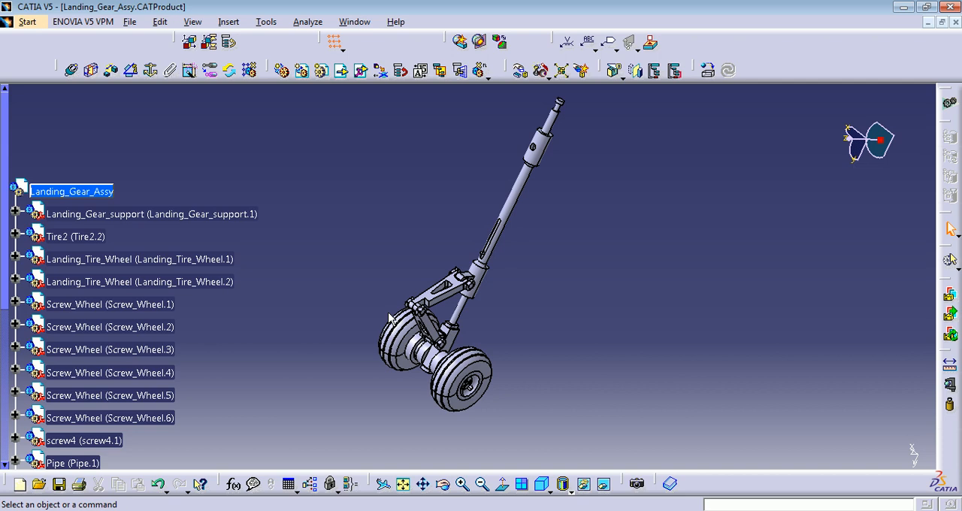
mouse_move(563, 69)
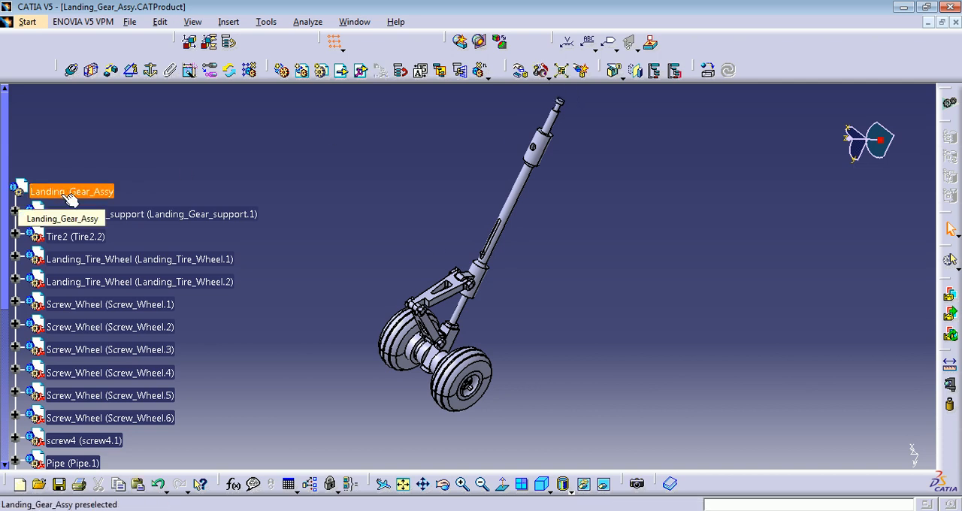
Select Landing_Gear_Assy and launch Explode on it.
click(72, 191)
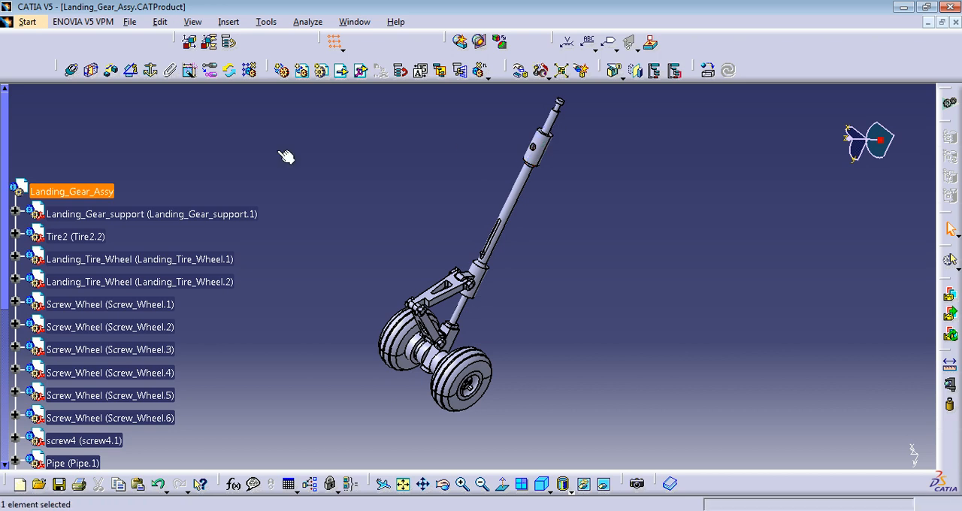
mouse_move(559, 72)
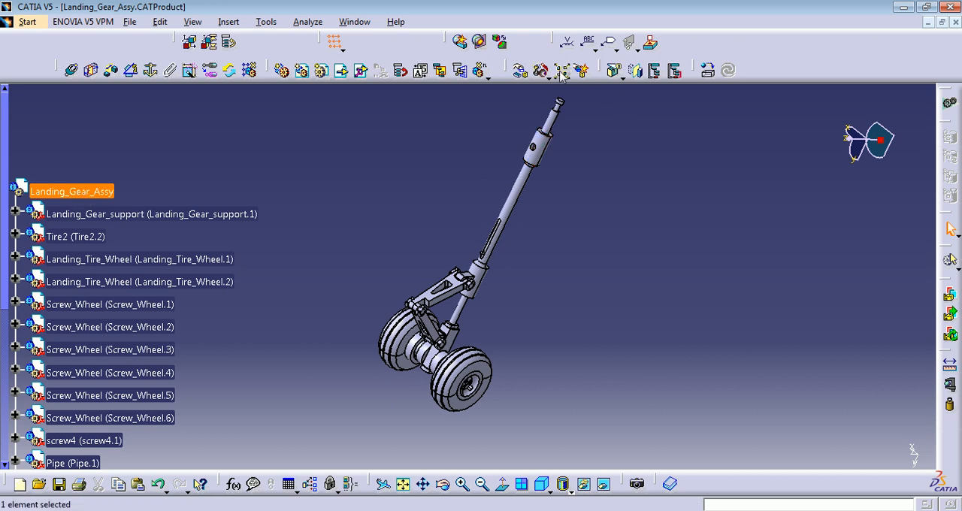
click(562, 71)
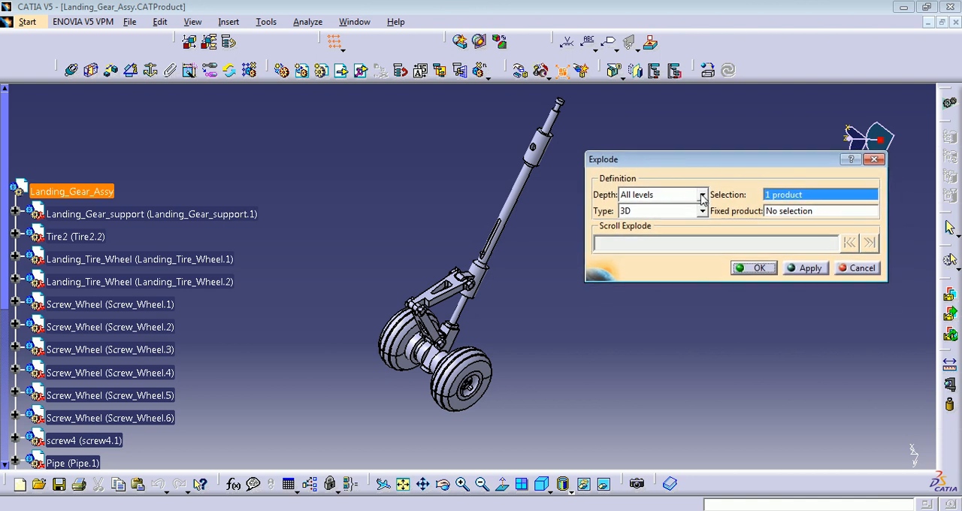
mouse_move(630, 202)
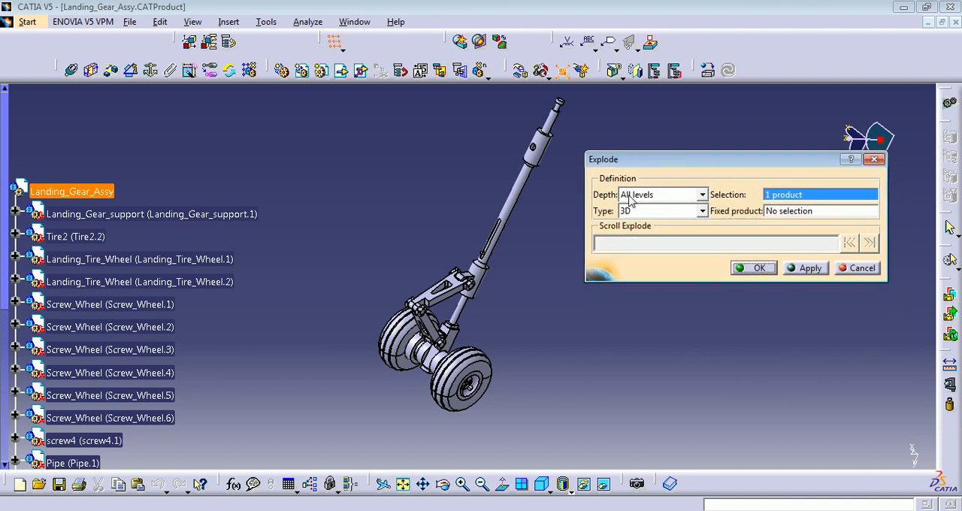
Review the Explode depth choices, keeping All levels and 3D type.
click(700, 196)
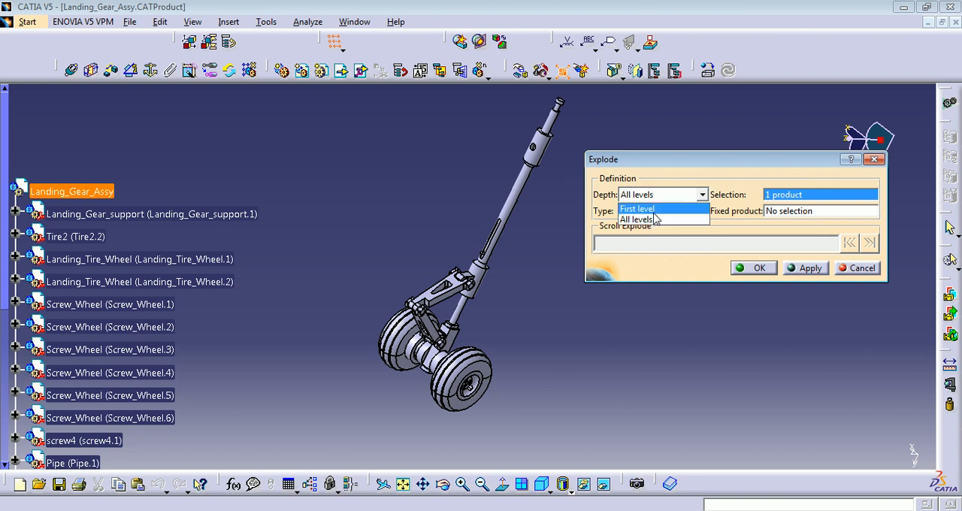
mouse_move(164, 268)
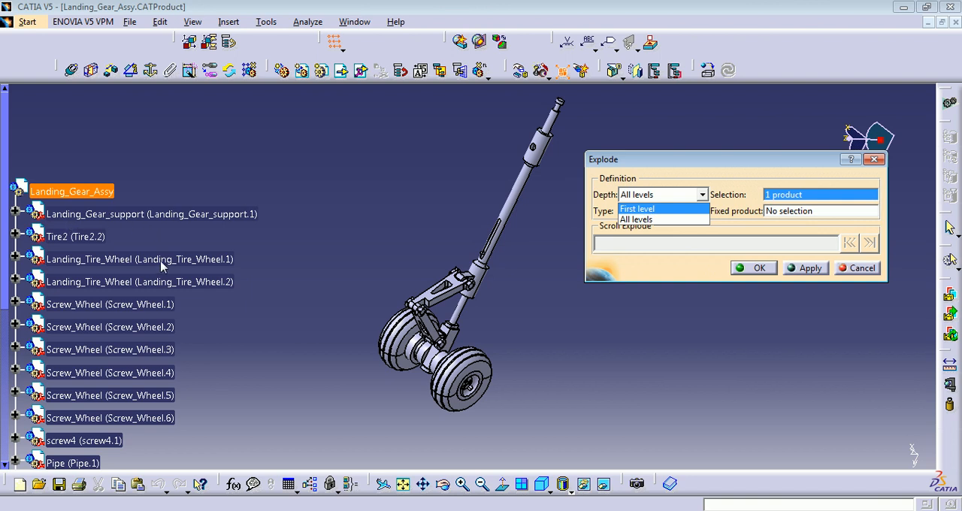
mouse_move(661, 213)
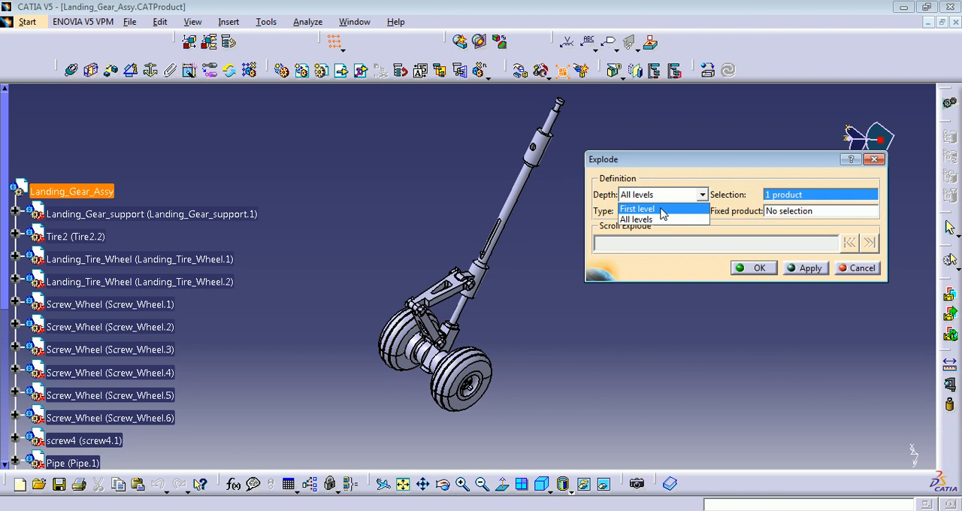
mouse_move(656, 219)
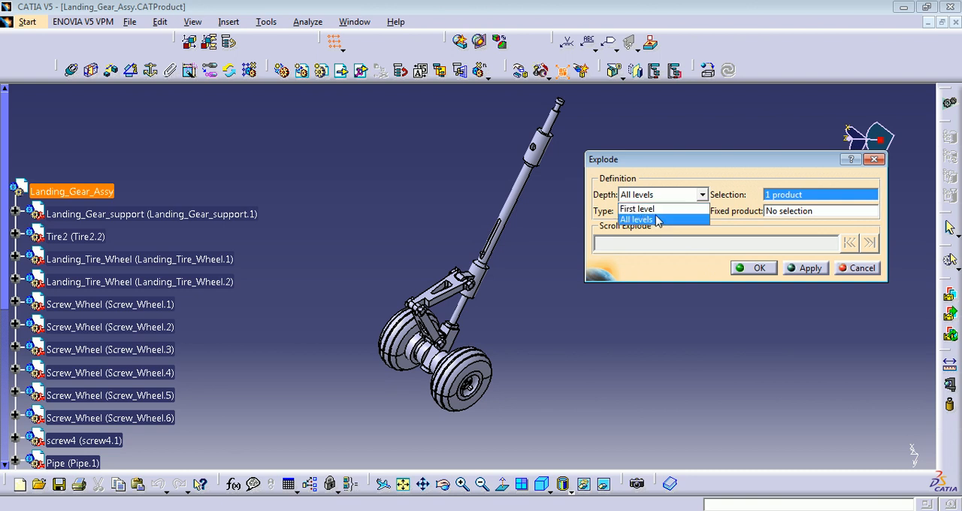
mouse_move(649, 222)
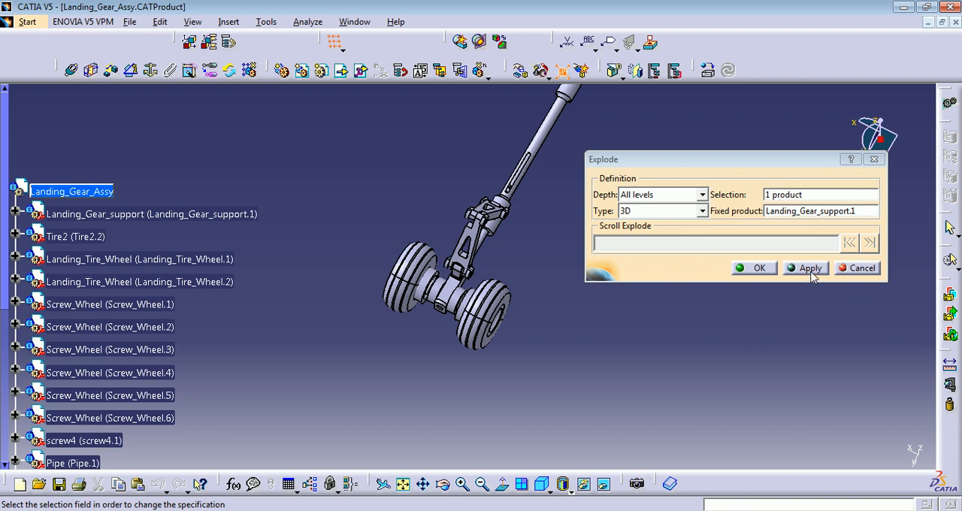
Apply the 3D all-levels explode around the fixed support and inspect the spread parts.
click(804, 267)
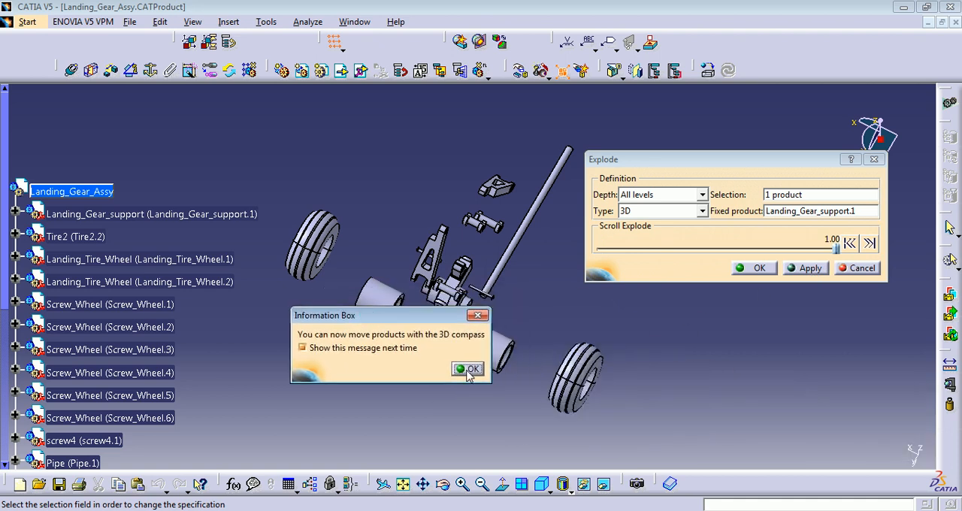
click(467, 370)
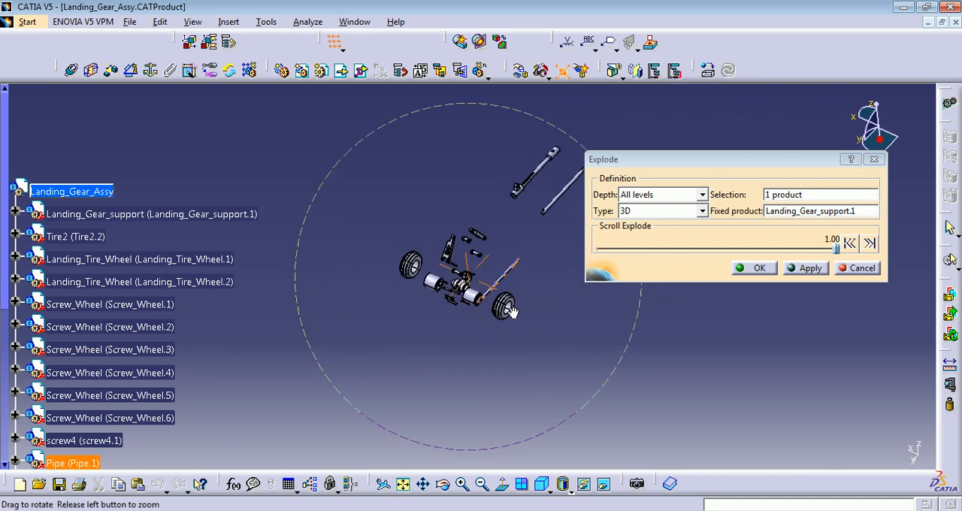
drag(511, 313, 521, 346)
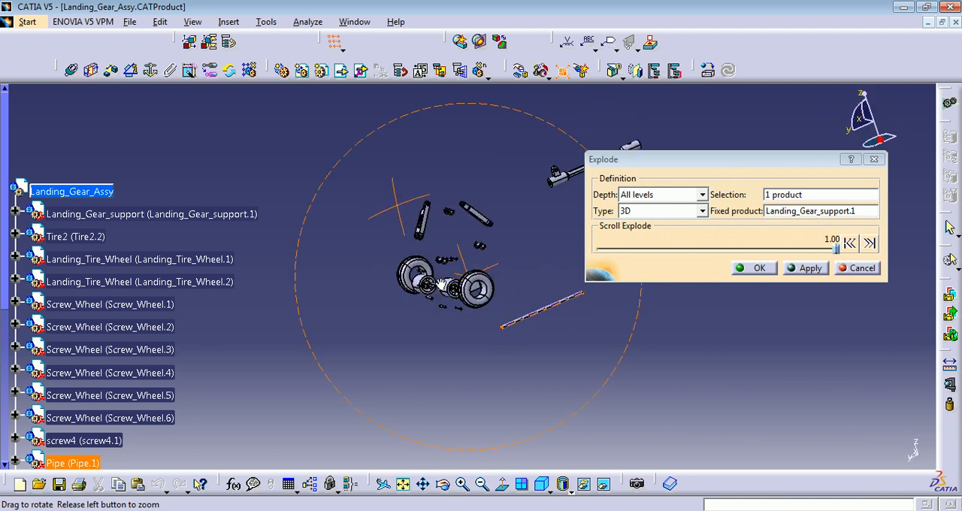
drag(451, 286, 490, 372)
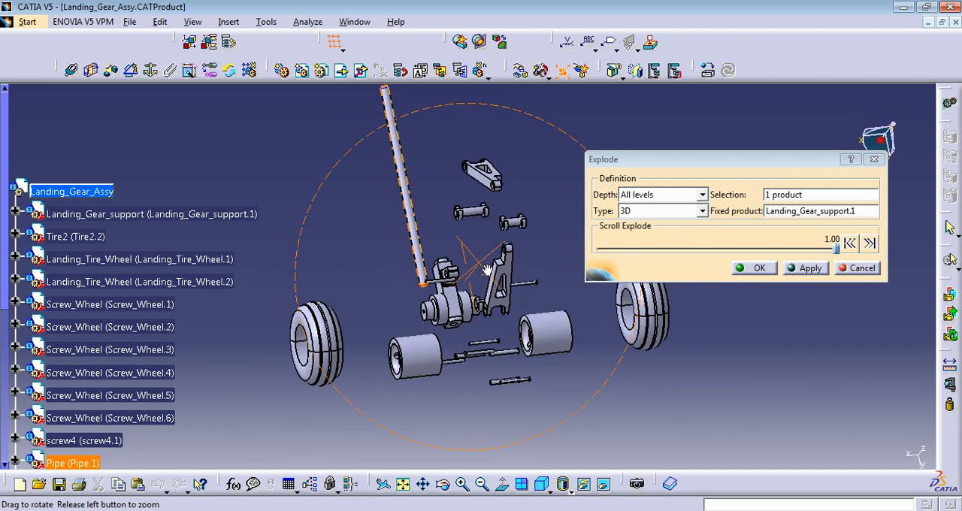
click(810, 268)
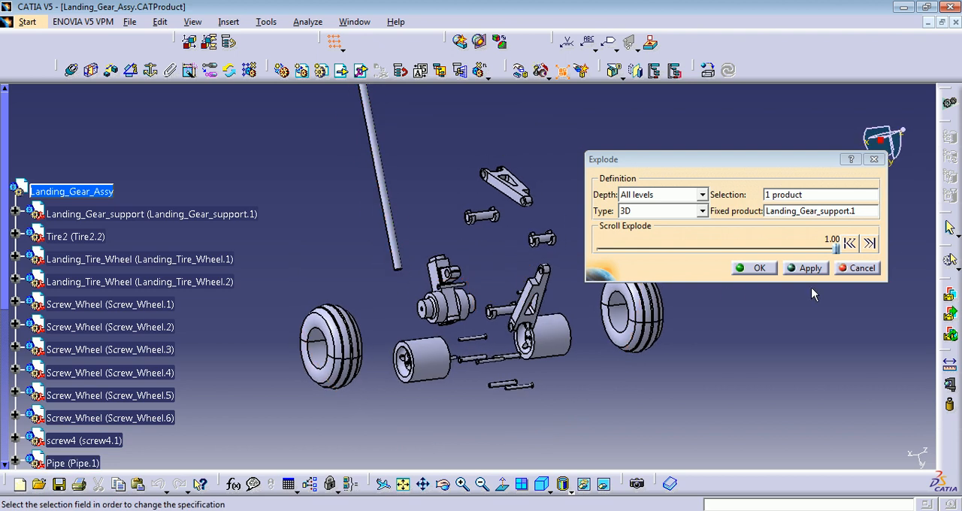
Scrub the Scroll Explode slider between 0 and 1, ending at 0.00 with the gear reassembled.
drag(836, 246, 712, 247)
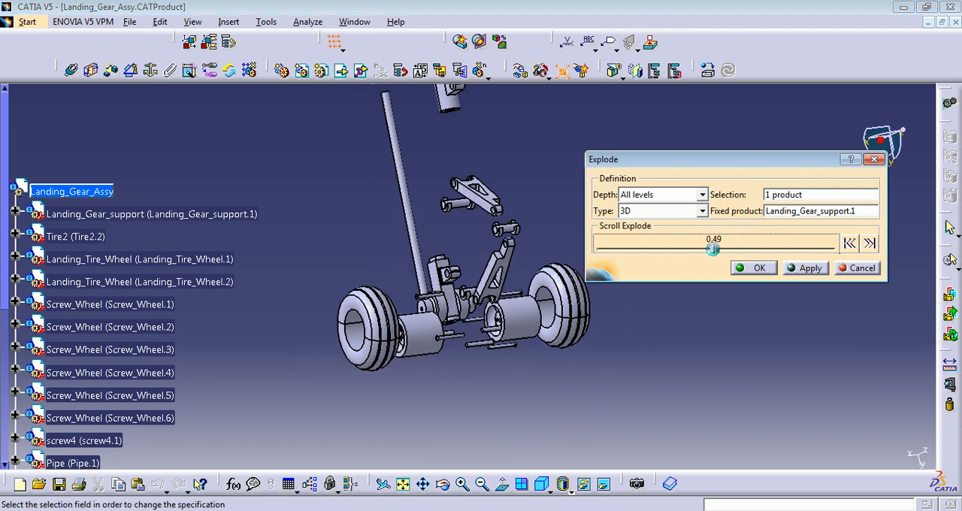
drag(713, 248, 643, 248)
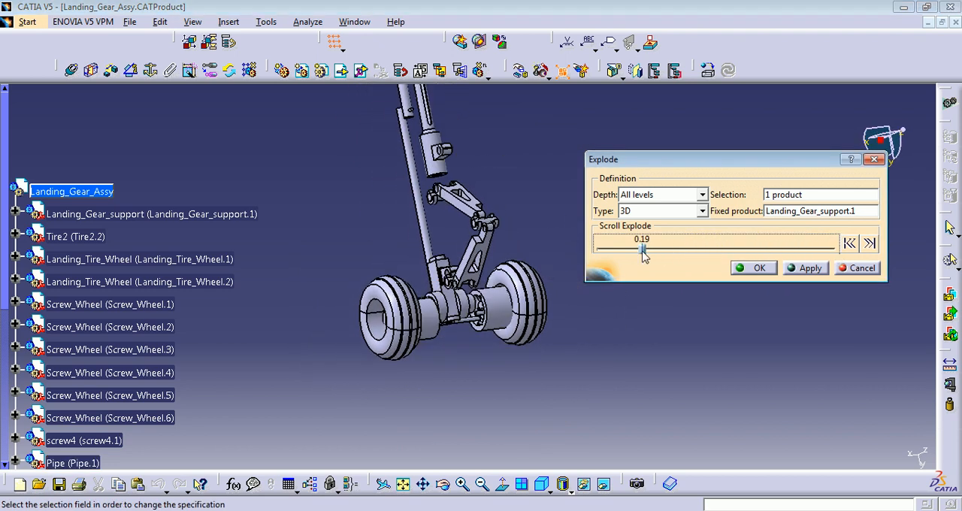
drag(643, 250, 760, 249)
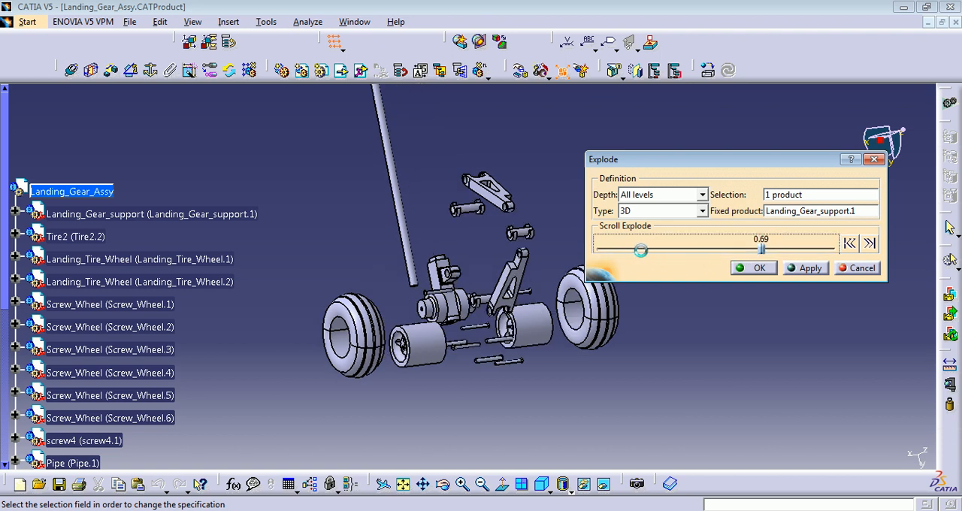
drag(640, 250, 595, 249)
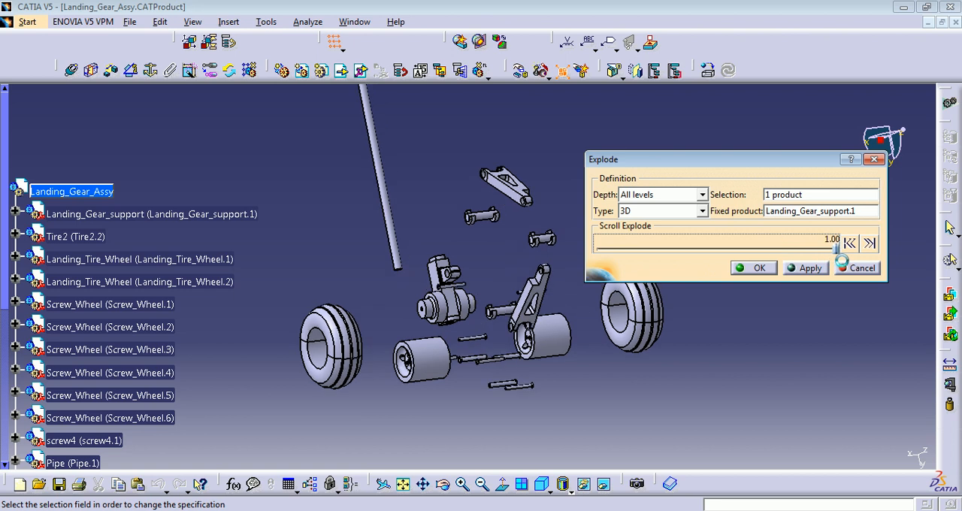
drag(834, 246, 648, 246)
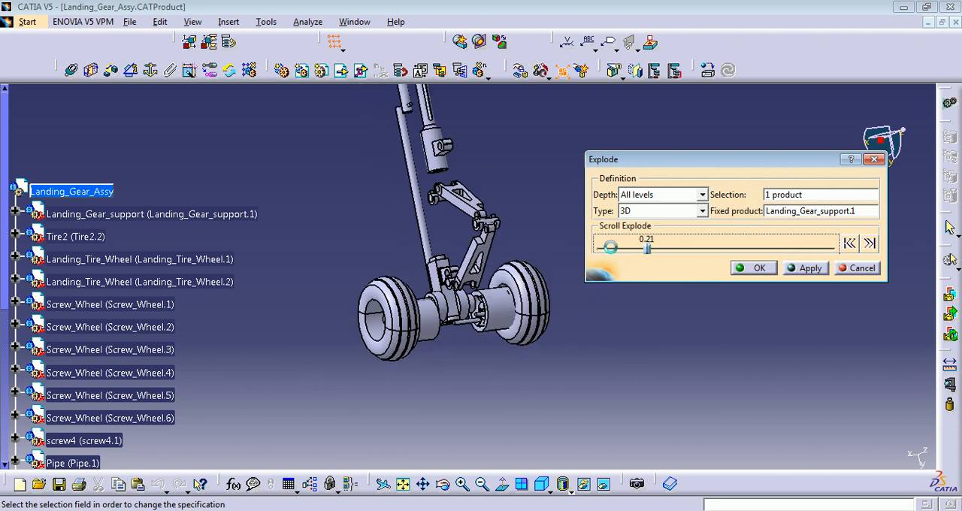
drag(648, 246, 804, 247)
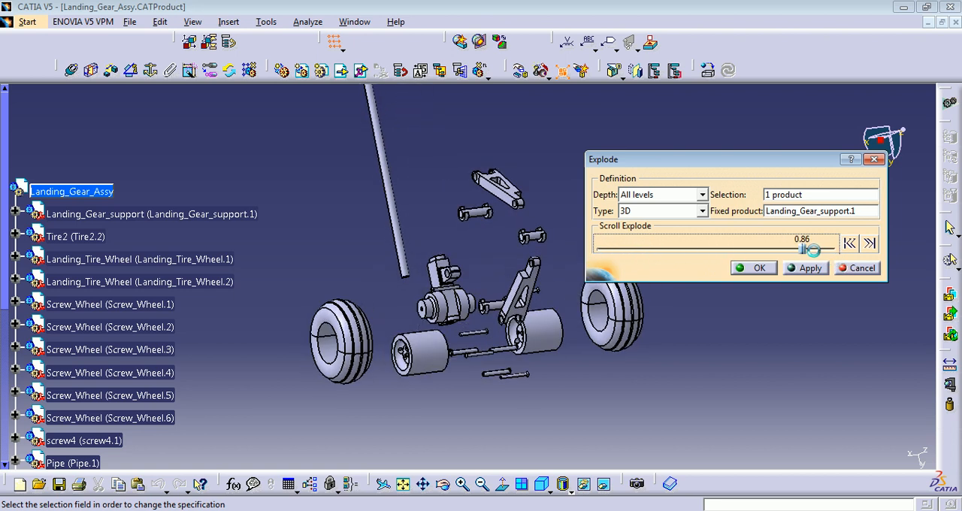
drag(812, 246, 674, 246)
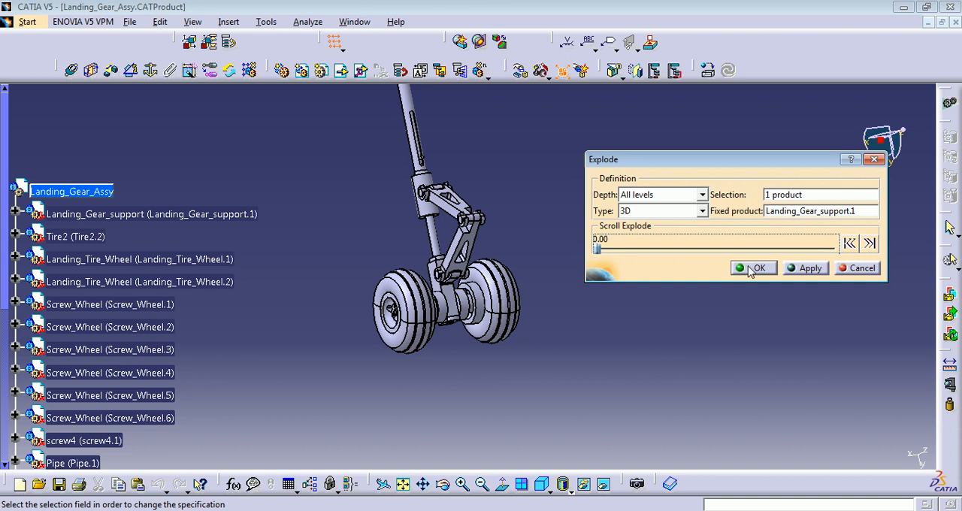
Confirm the Explode settings with OK and rotate the view of the assembled landing gear.
click(755, 267)
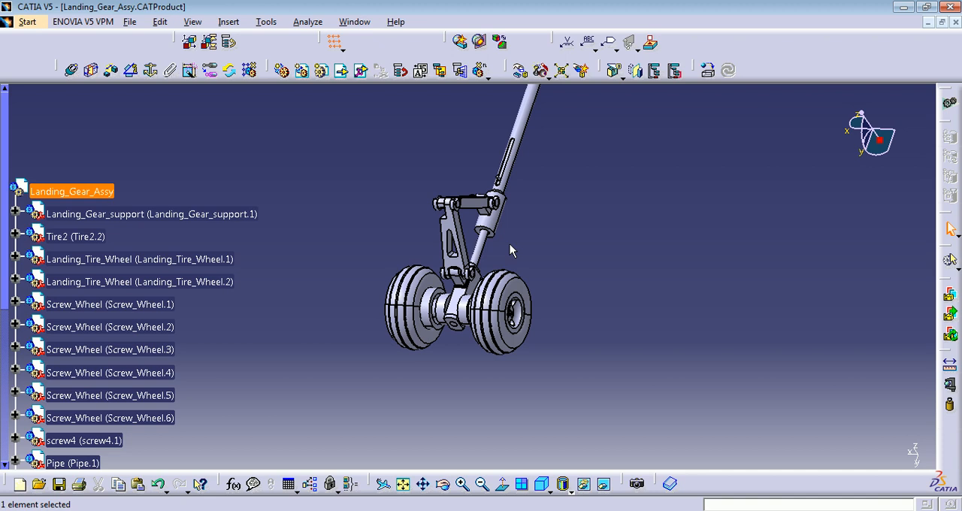
click(422, 484)
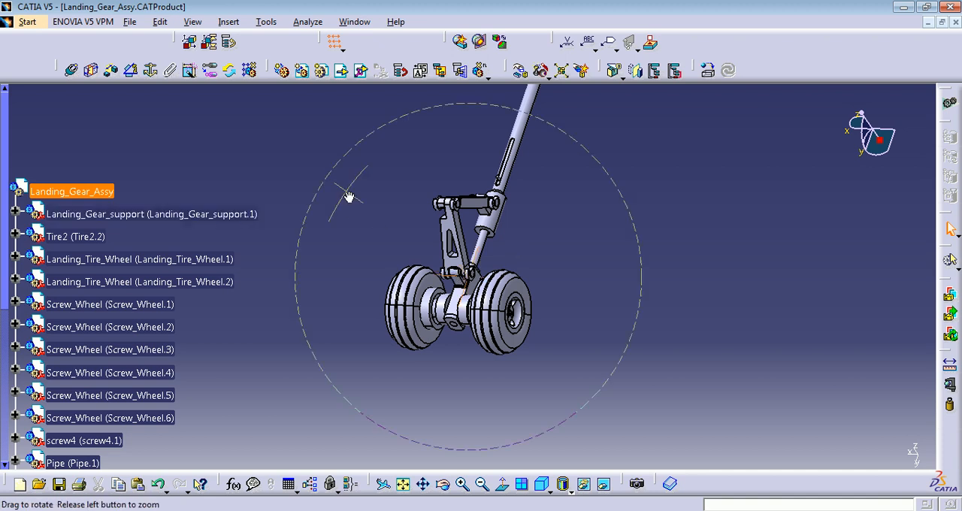